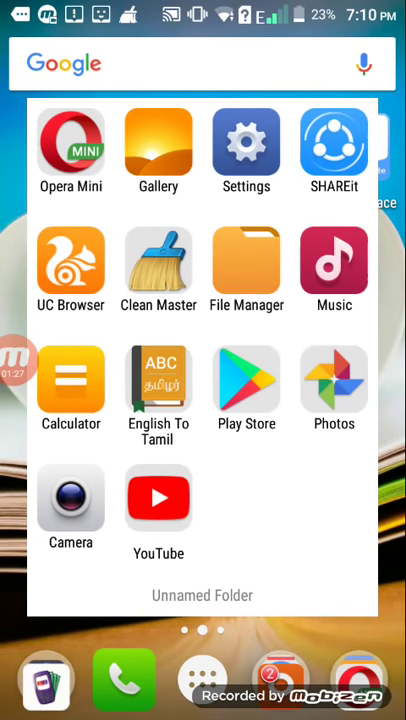
Step: Launch the Play Store from the home-screen folder
click(246, 380)
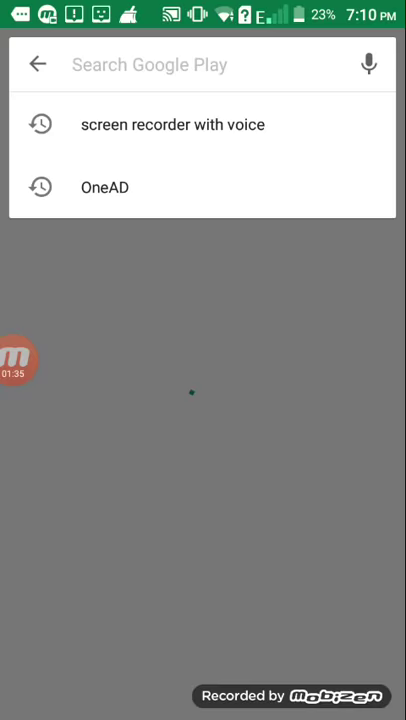
Step: Search the store for 'para' and go to the Parallel Space listing to install it
click(150, 64)
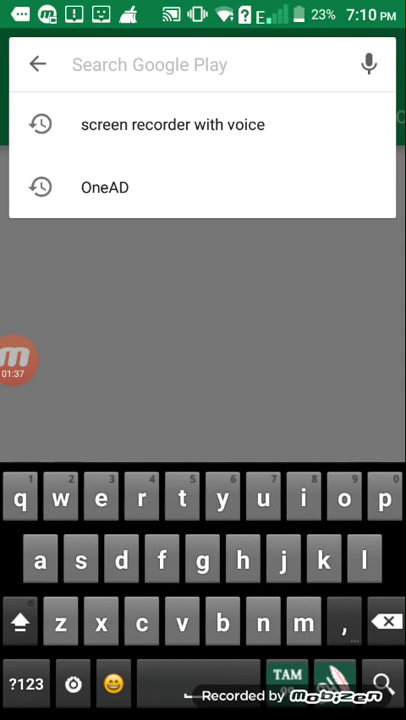
text(par)
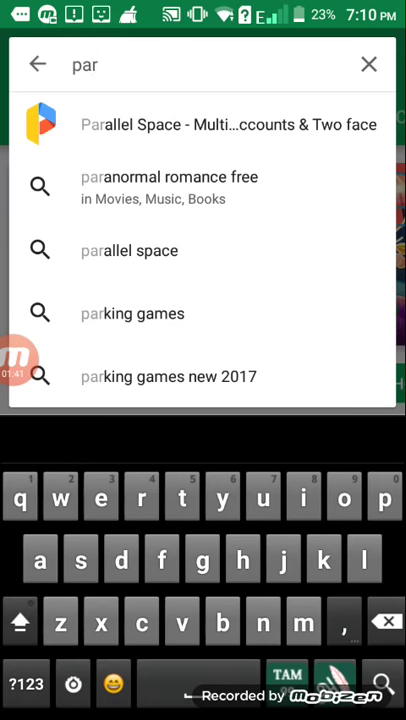
text(a)
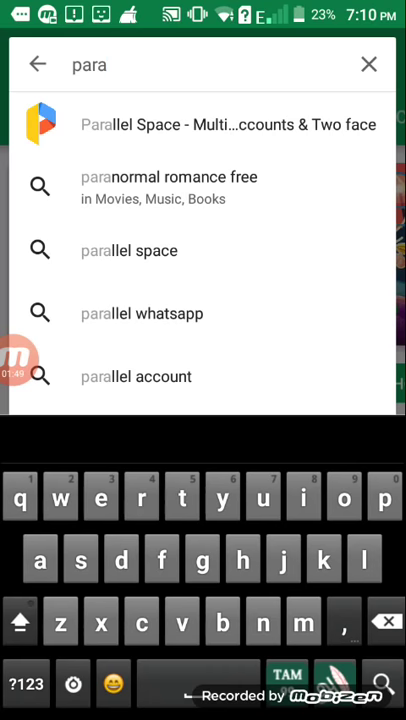
click(228, 124)
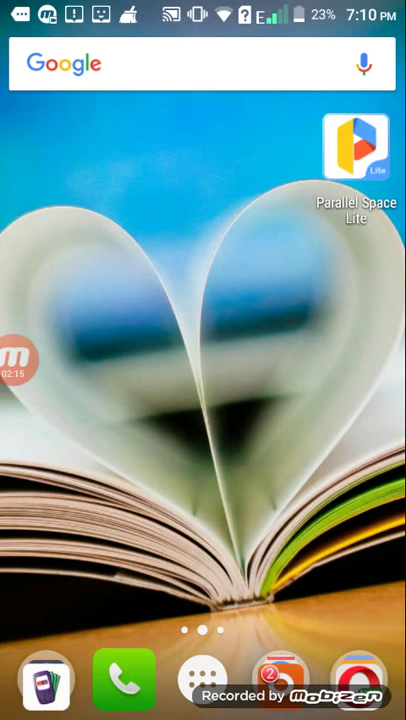
click(356, 150)
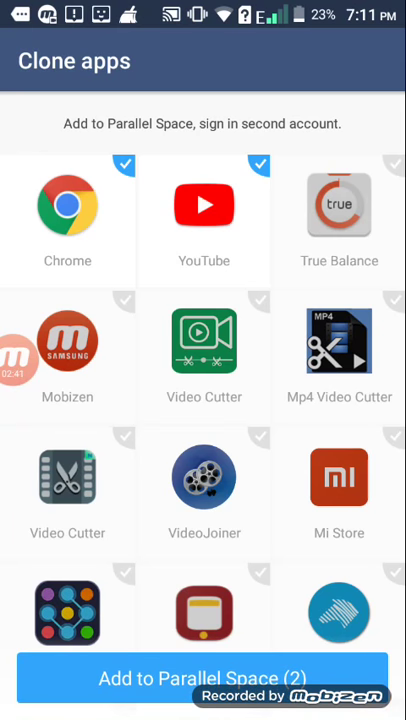
Step: Add the four checked apps (Chrome, YouTube, English To Tamil and one more) to Parallel Space
scroll(down, 3)
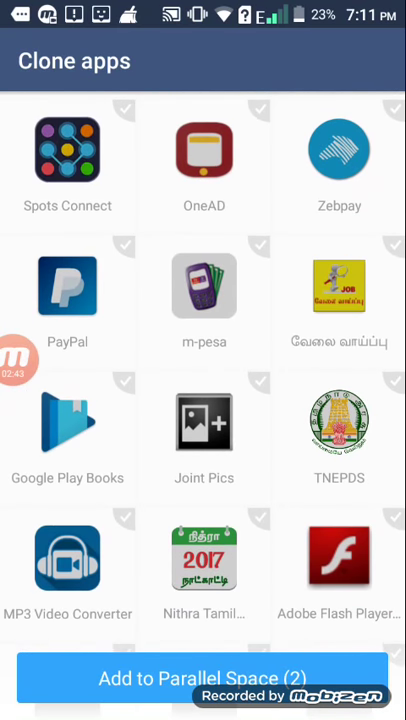
scroll(down, 3)
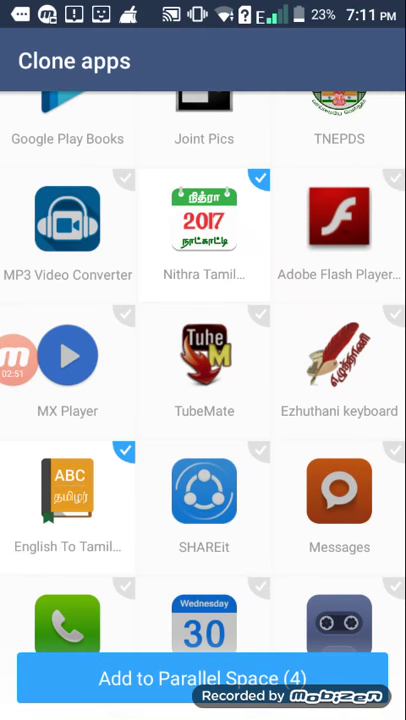
scroll(down, 3)
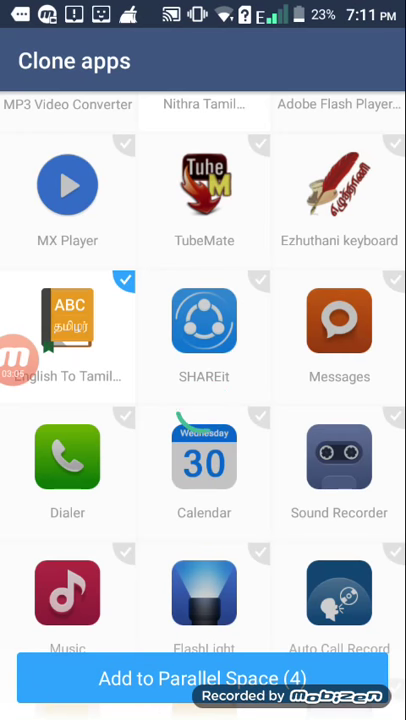
click(203, 678)
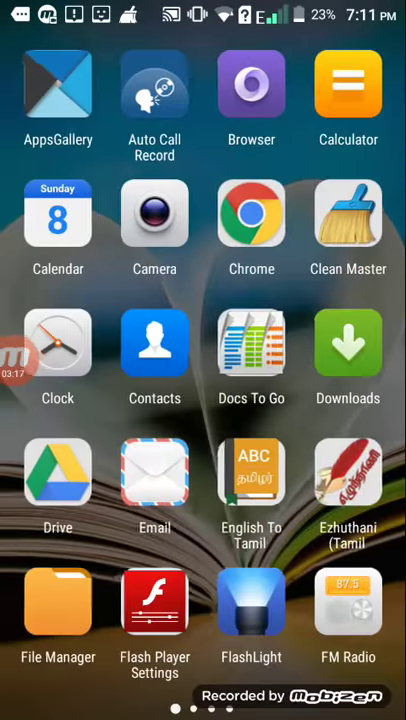
Step: Find WhatsApp in the app drawer pages and launch it
scroll(left, 3)
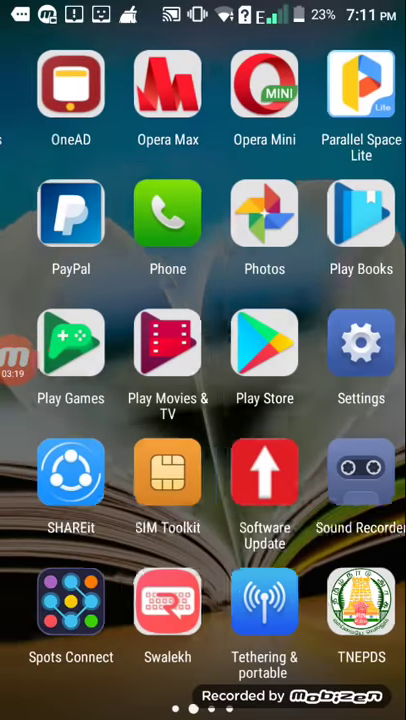
scroll(left, 3)
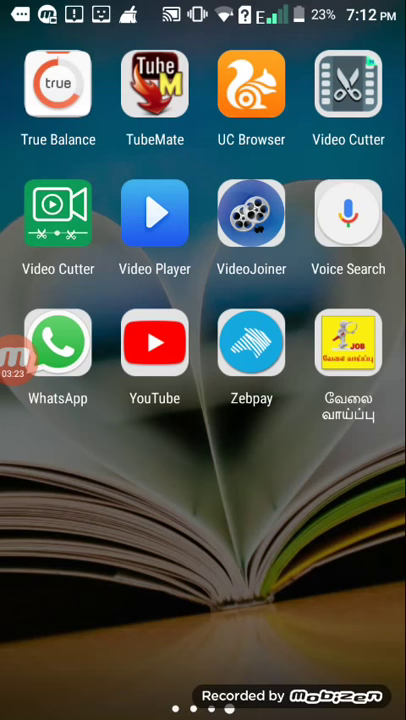
click(57, 343)
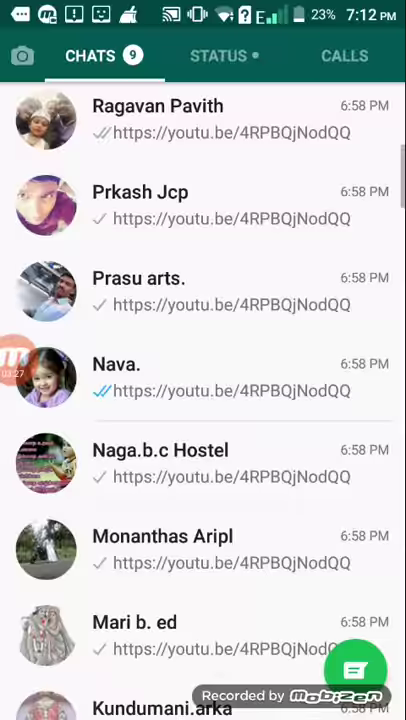
Step: Scroll down the WhatsApp chats list, then return to the home screen
scroll(down, 3)
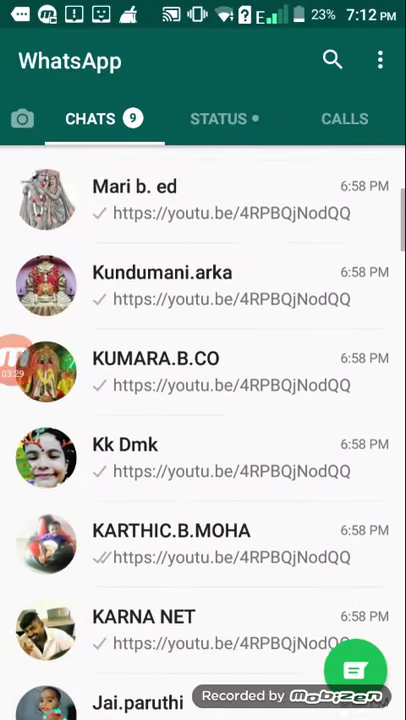
scroll(down, 3)
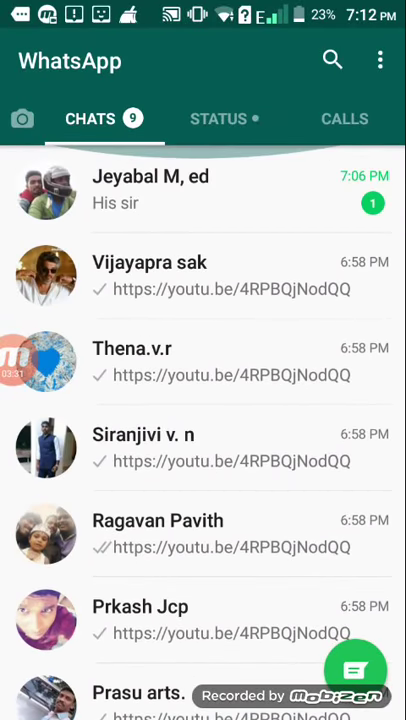
scroll(down, 3)
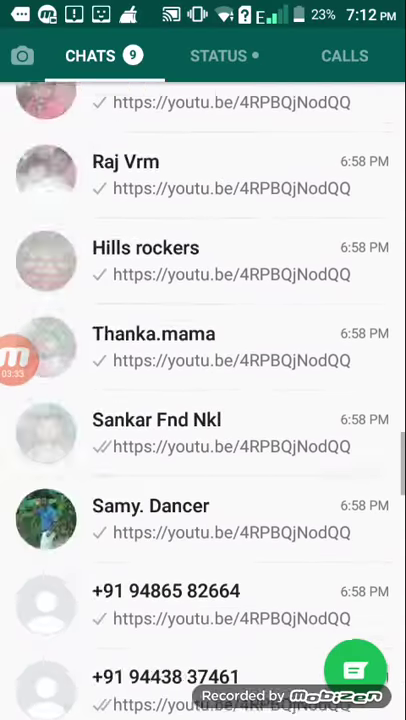
scroll(down, 3)
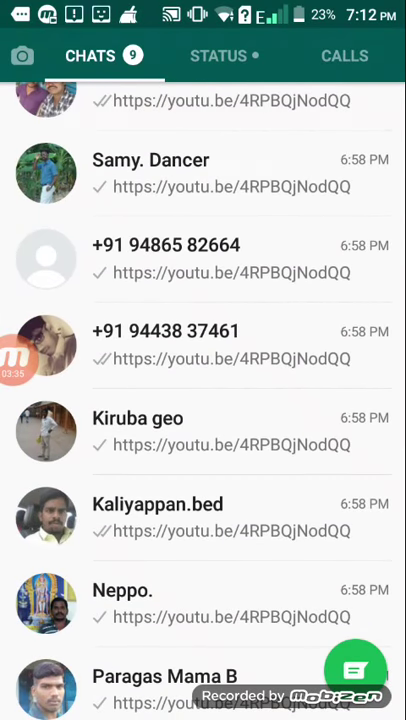
key(home)
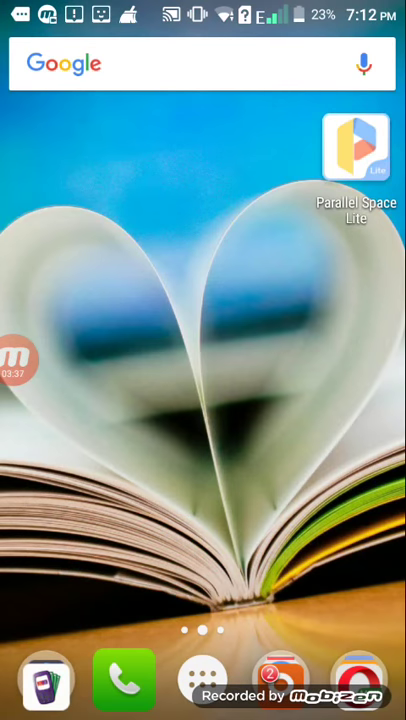
Step: Launch Parallel Space Lite and dismiss the Google Duo advertisement
click(355, 148)
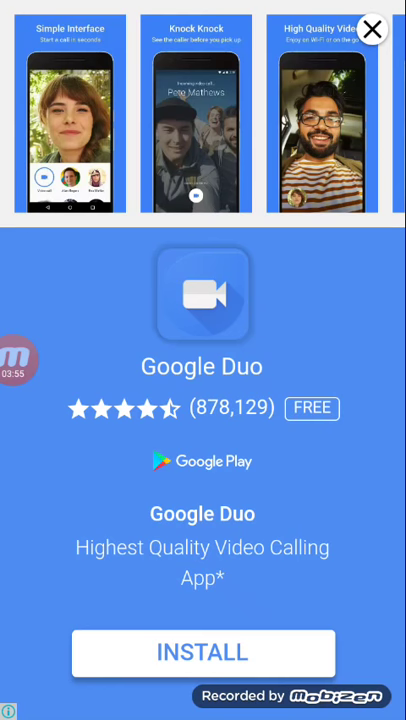
click(371, 29)
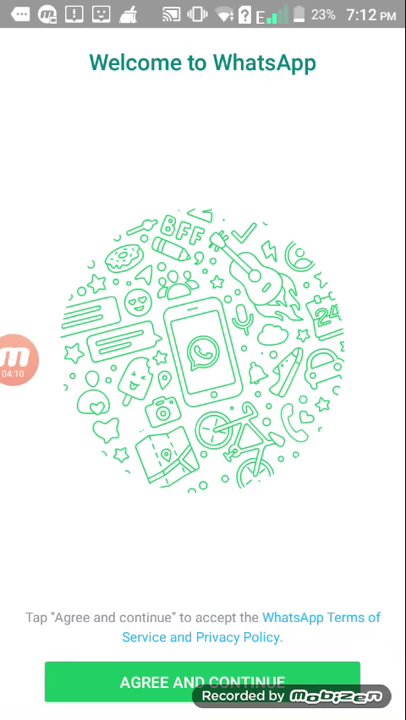
Step: Agree to WhatsApp's terms and focus the phone number field (India +91 preset)
click(202, 680)
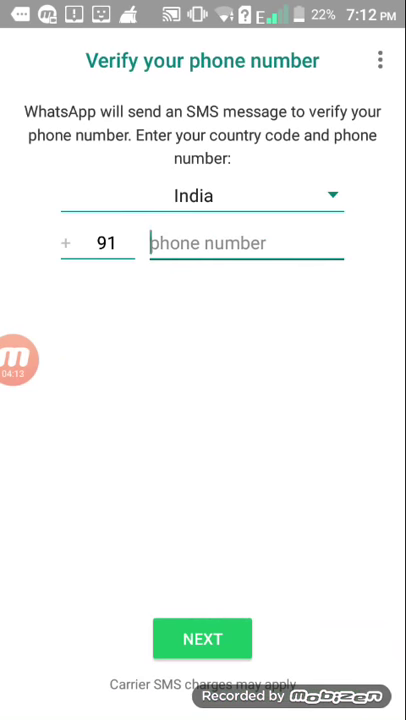
click(246, 243)
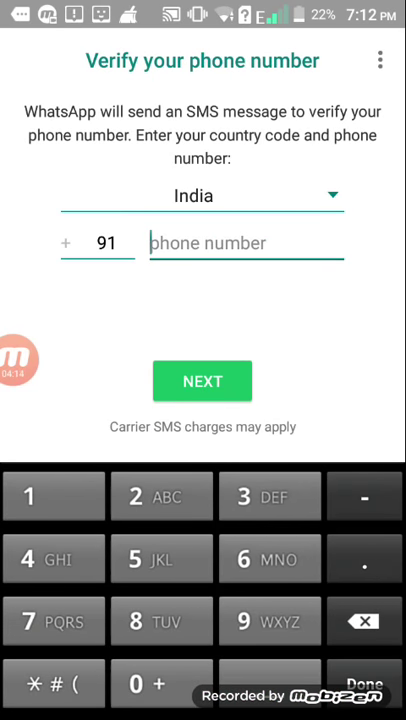